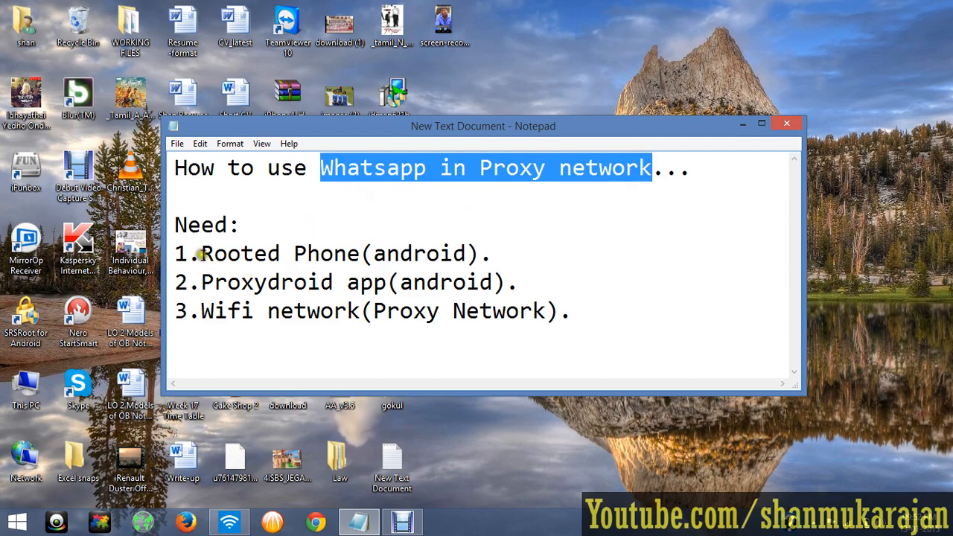
# Emphasise each requirement line in the note: rooted phone, ProxyDroid app, and the title line
pyautogui.click(491, 253)
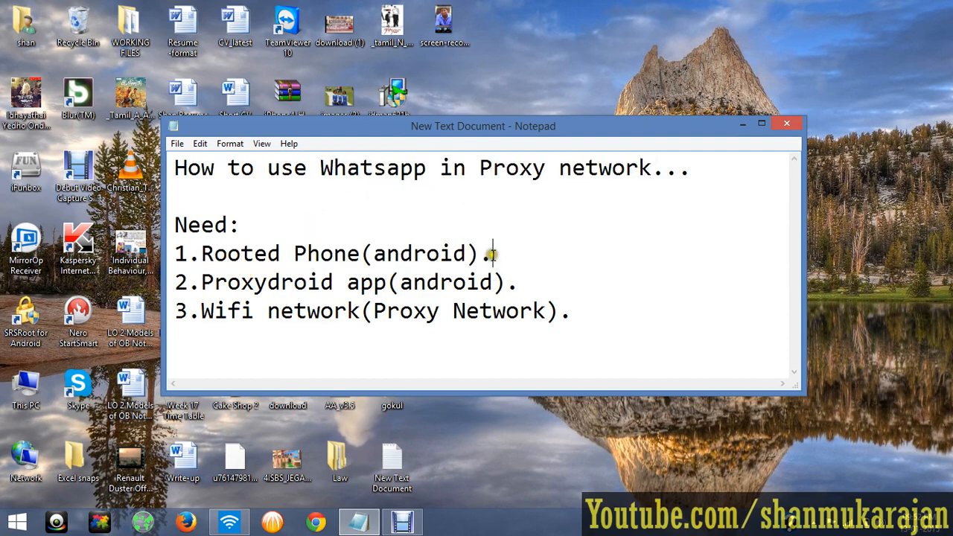
pyautogui.moveTo(492, 254); pyautogui.dragTo(206, 253)
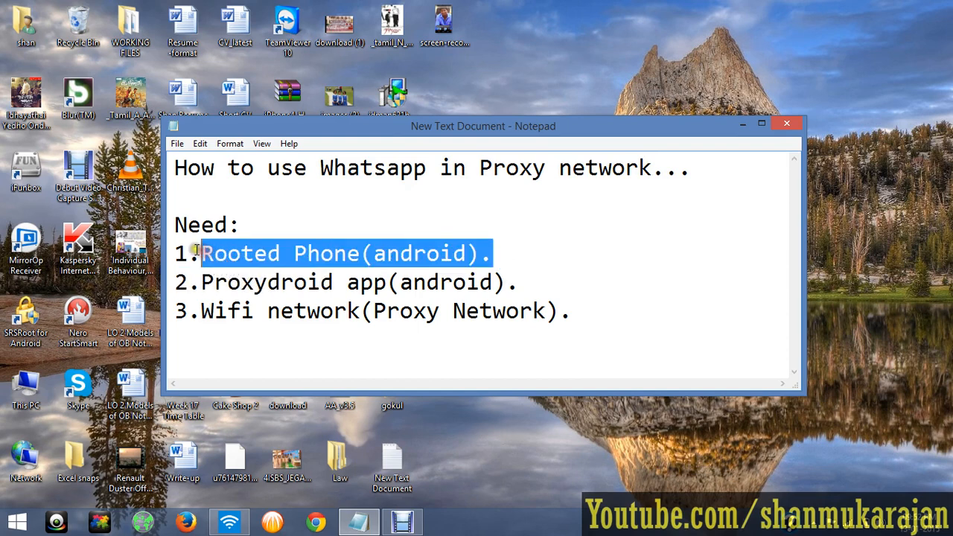
pyautogui.moveTo(491, 253); pyautogui.dragTo(345, 253)
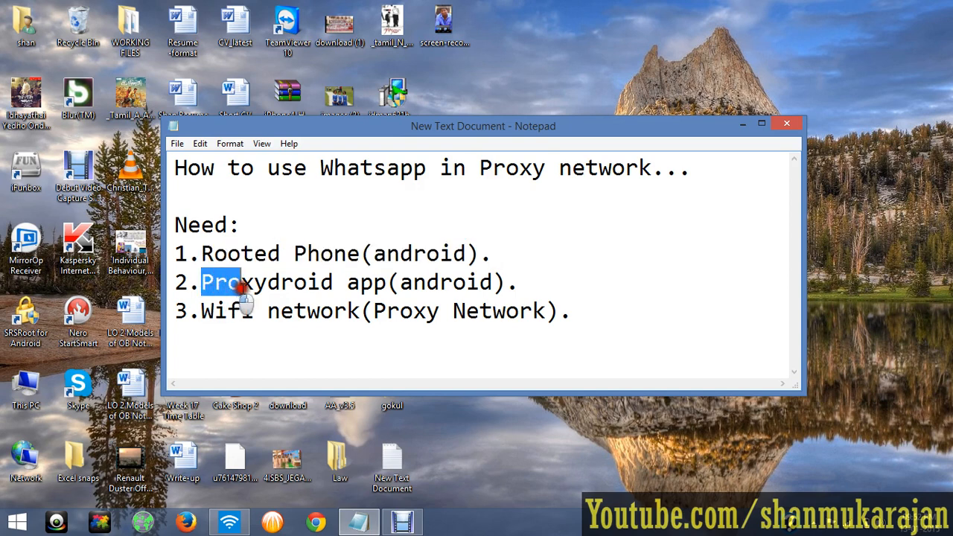
pyautogui.moveTo(224, 282); pyautogui.dragTo(514, 281)
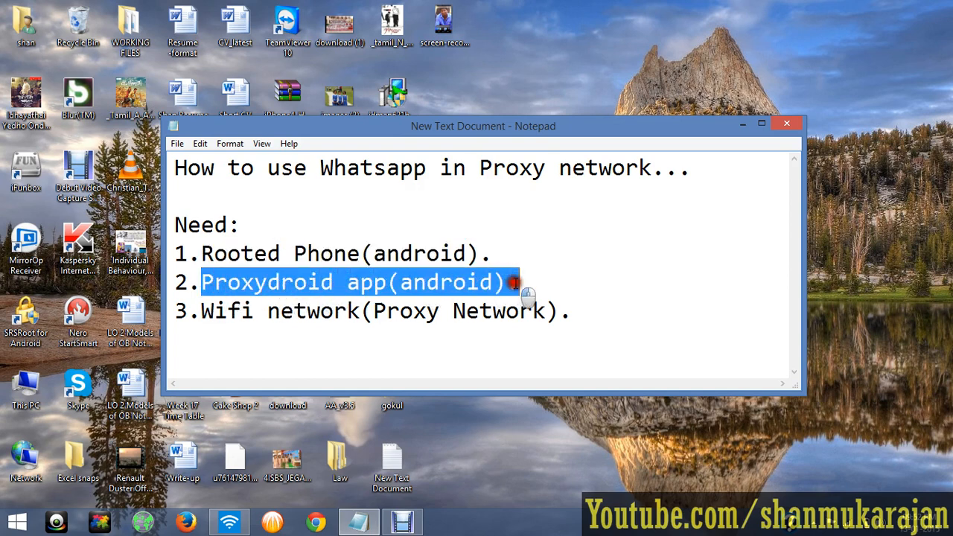
pyautogui.click(209, 311)
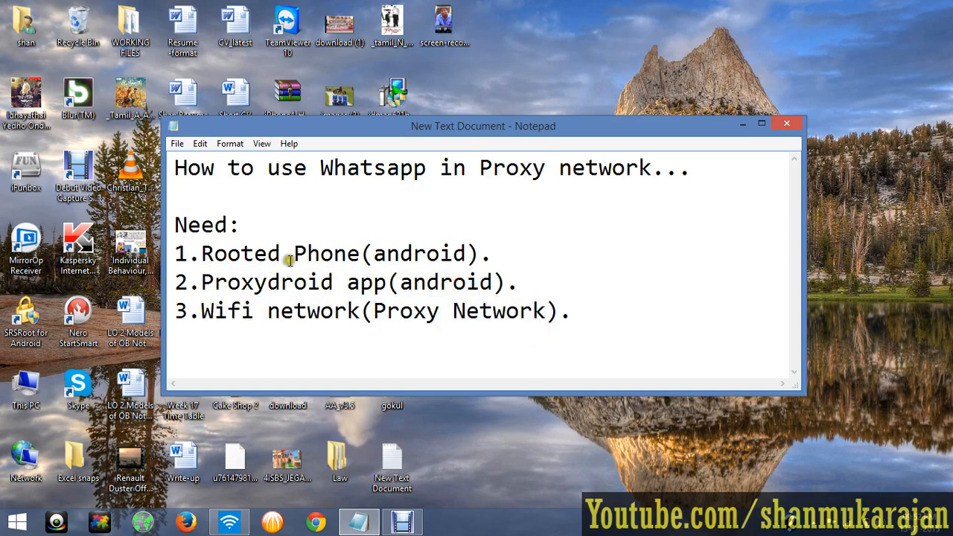
pyautogui.moveTo(176, 167); pyautogui.dragTo(685, 167)
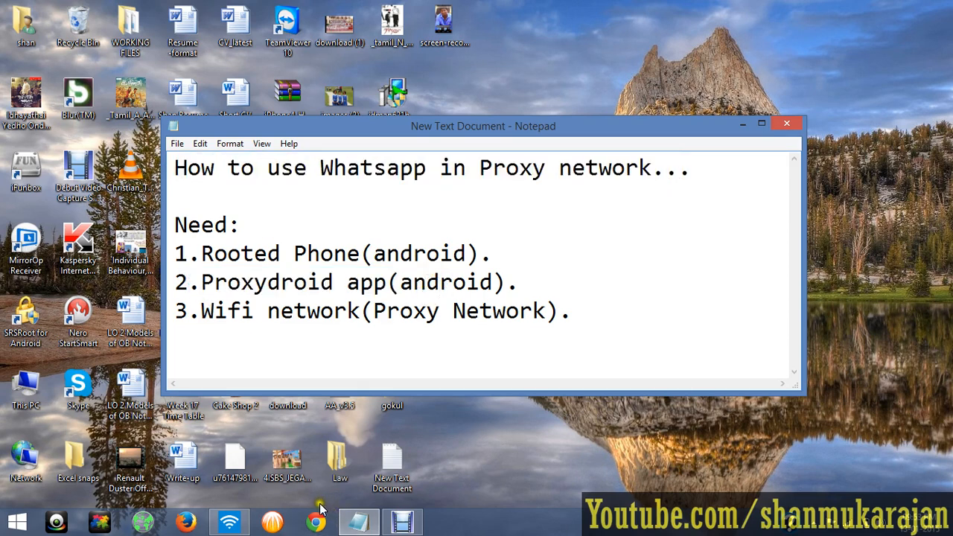
# Switch from Notepad to the Chrome web browser on the taskbar
pyautogui.click(316, 521)
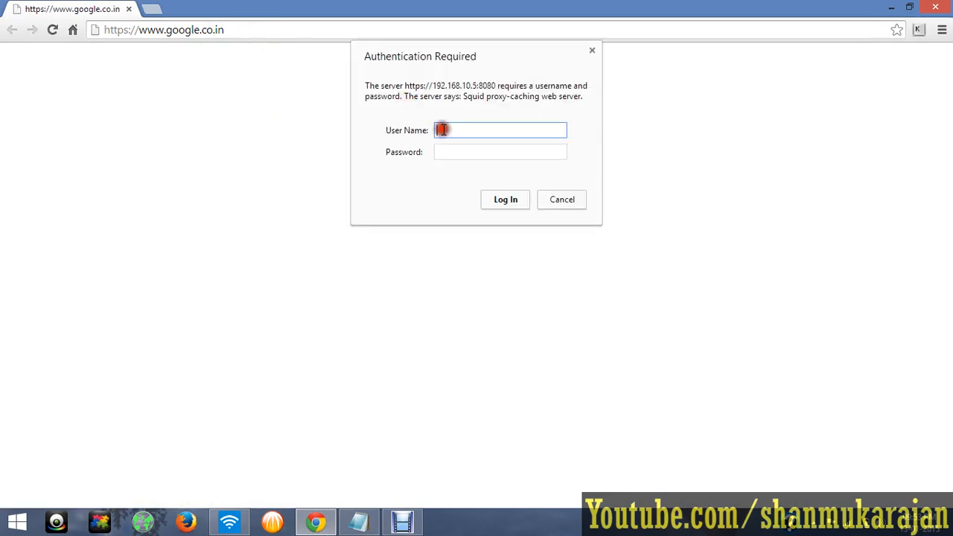
pyautogui.write('1gsb045')
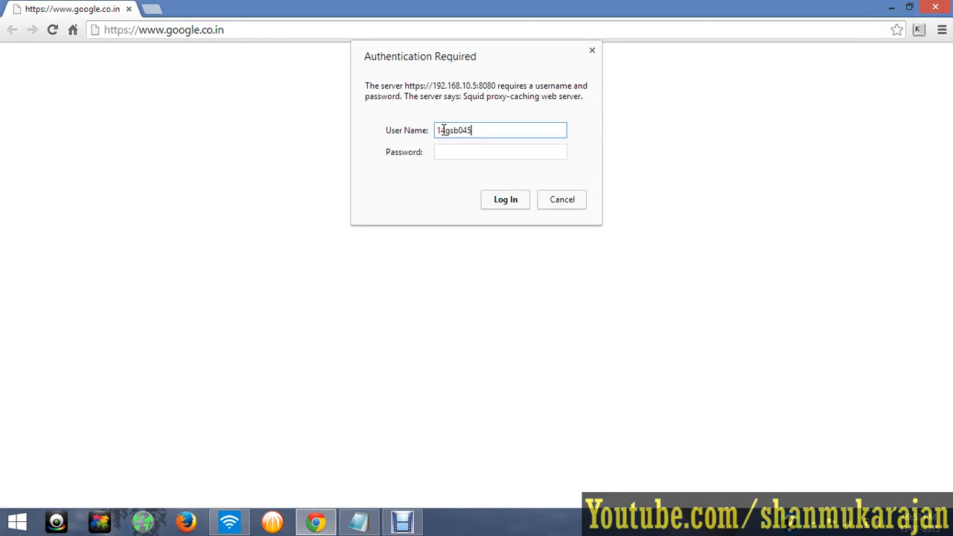
pyautogui.write('*****')
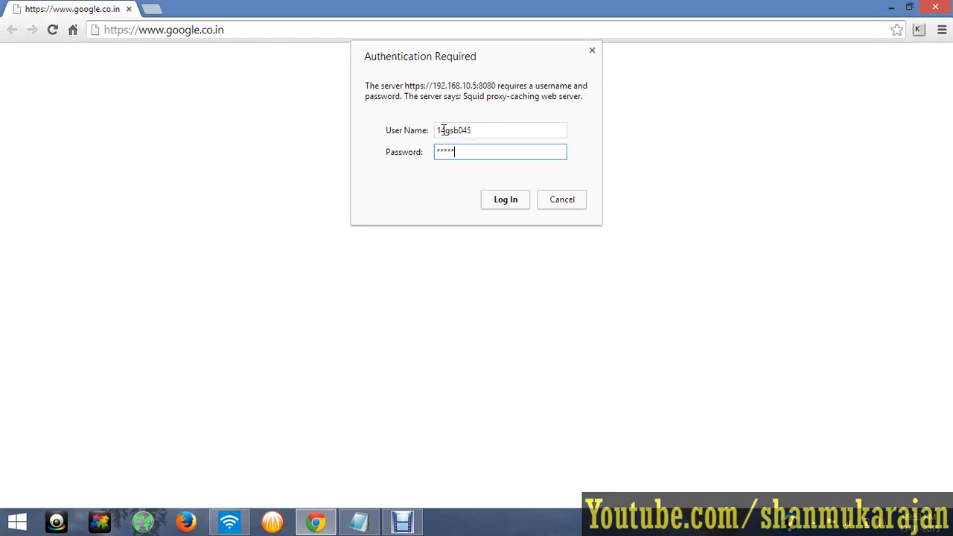
pyautogui.click(505, 200)
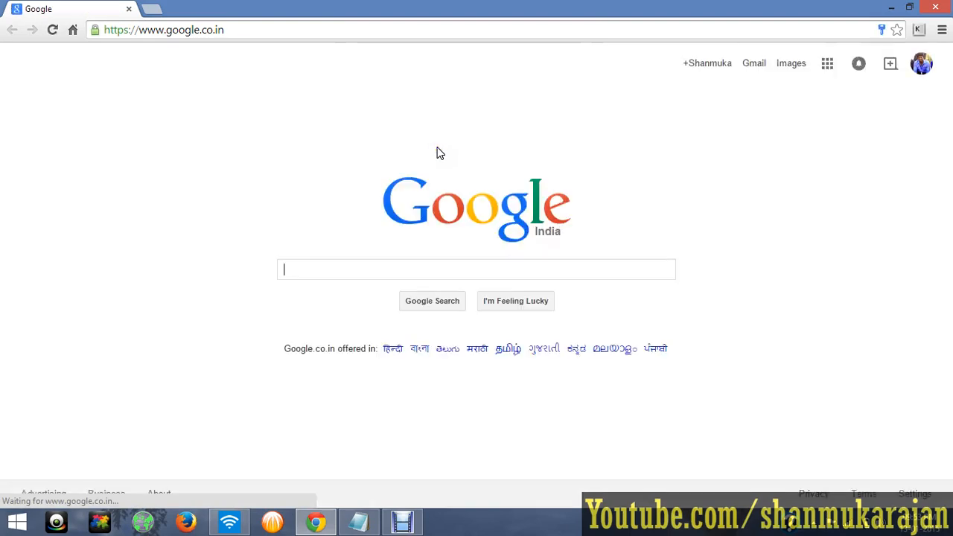
# Go to Google Play from the Google apps grid
pyautogui.click(826, 62)
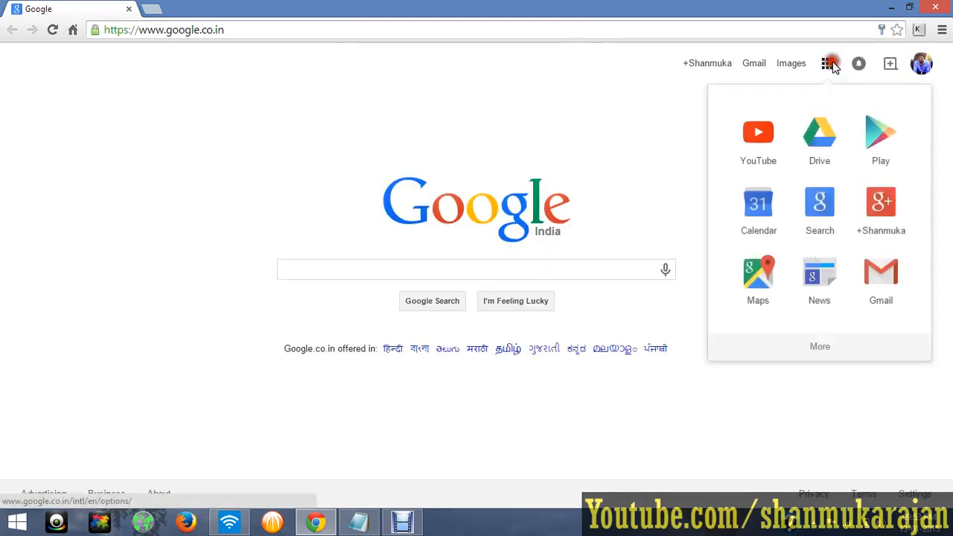
pyautogui.moveTo(882, 138)
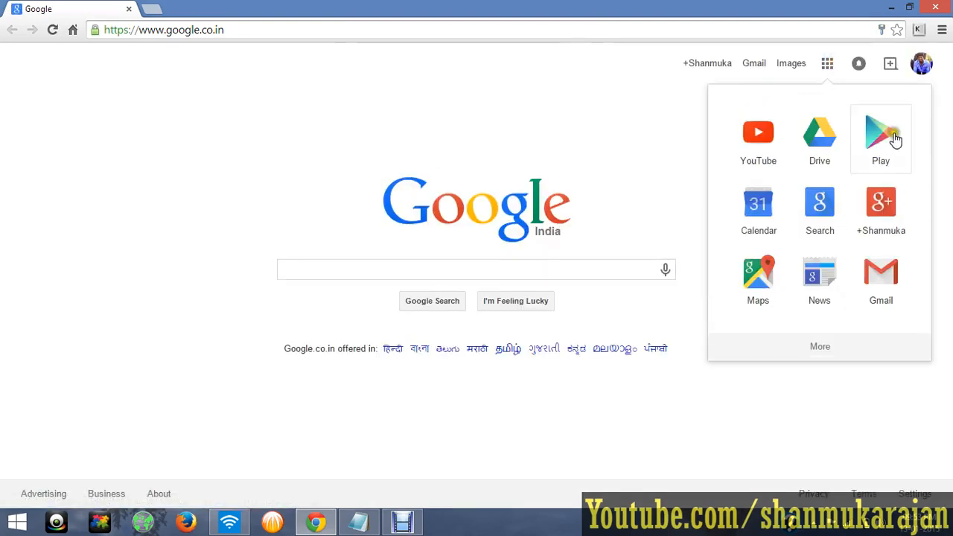
pyautogui.click(882, 131)
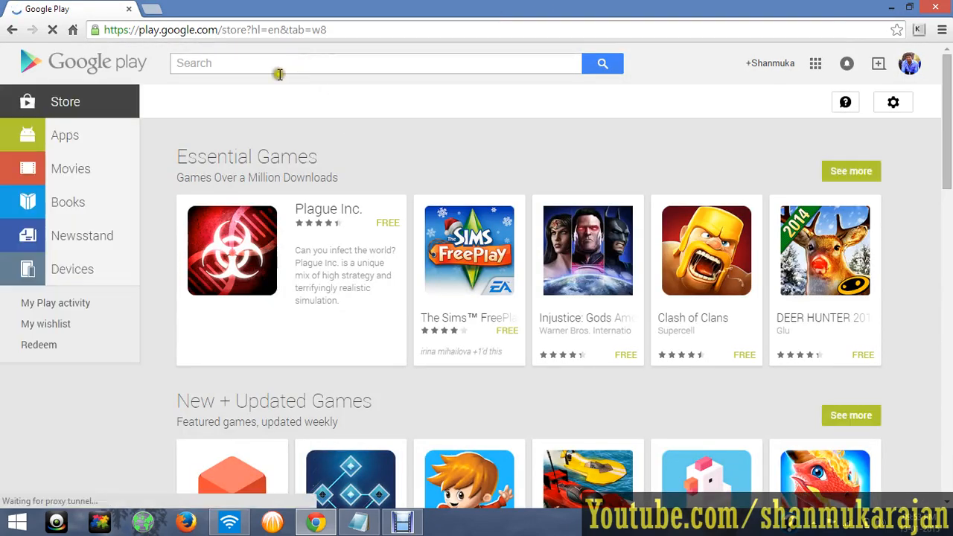
# Search Google Play for proxydroid and read through the ProxyDroid store page description
pyautogui.write('pro')
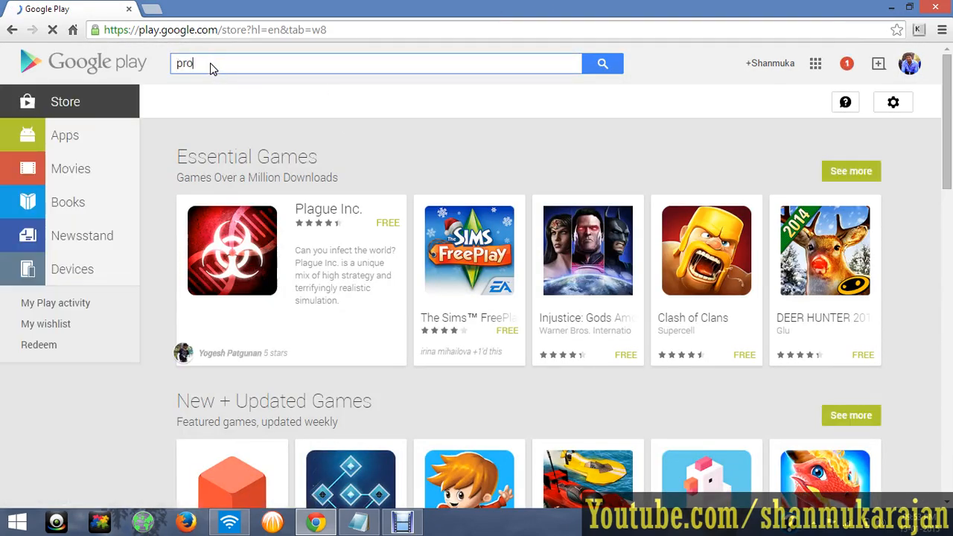
pyautogui.press('Return')
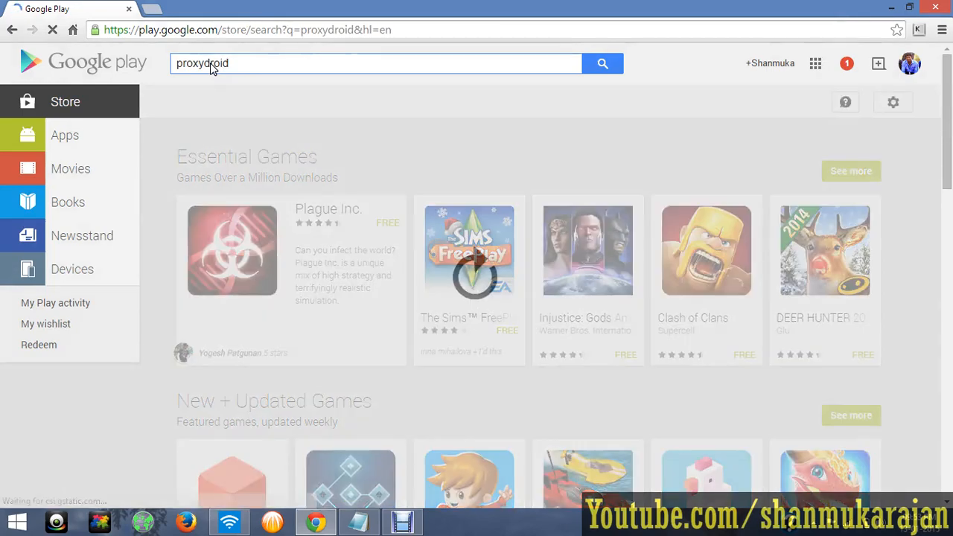
pyautogui.click(601, 62)
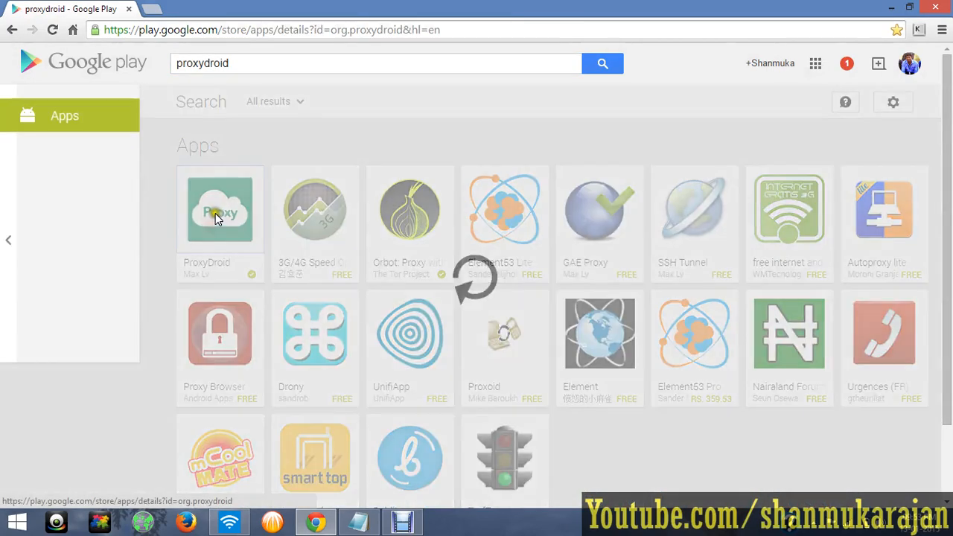
pyautogui.click(220, 208)
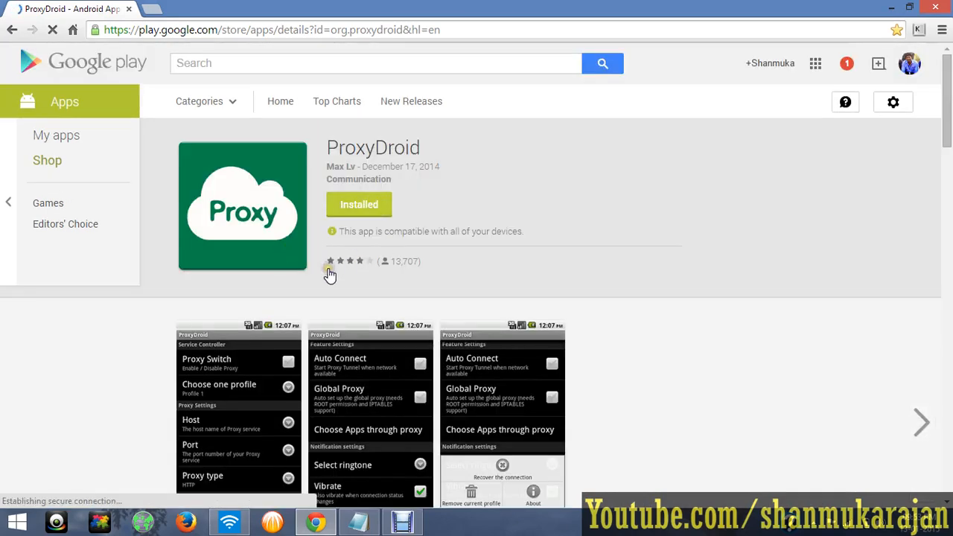
pyautogui.scroll(-3)
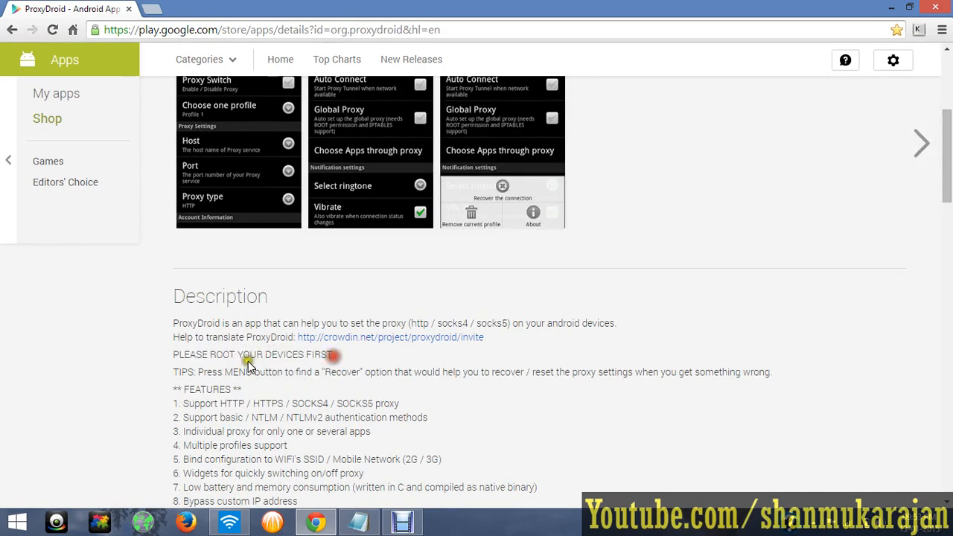
pyautogui.scroll(3)
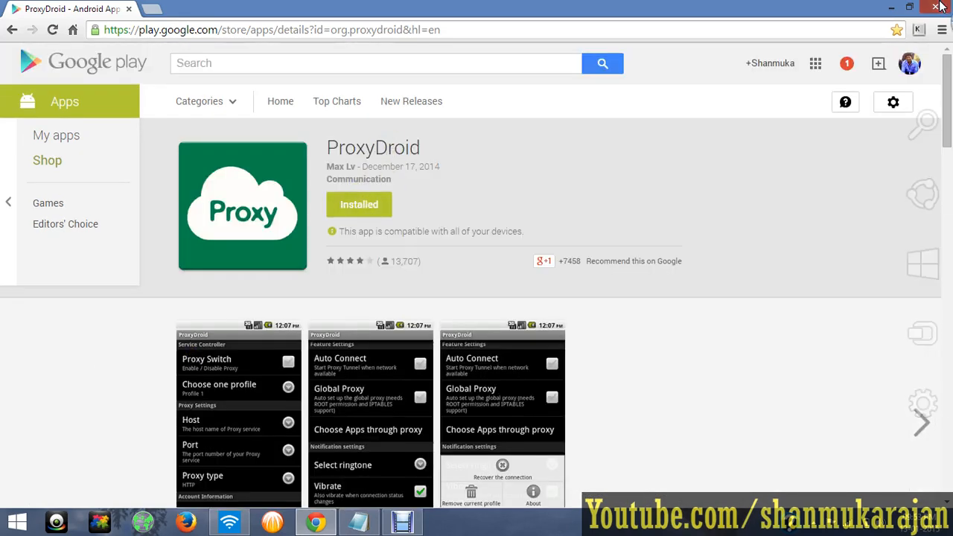
# Bring up the recorded Android phone screen video
pyautogui.click(937, 6)
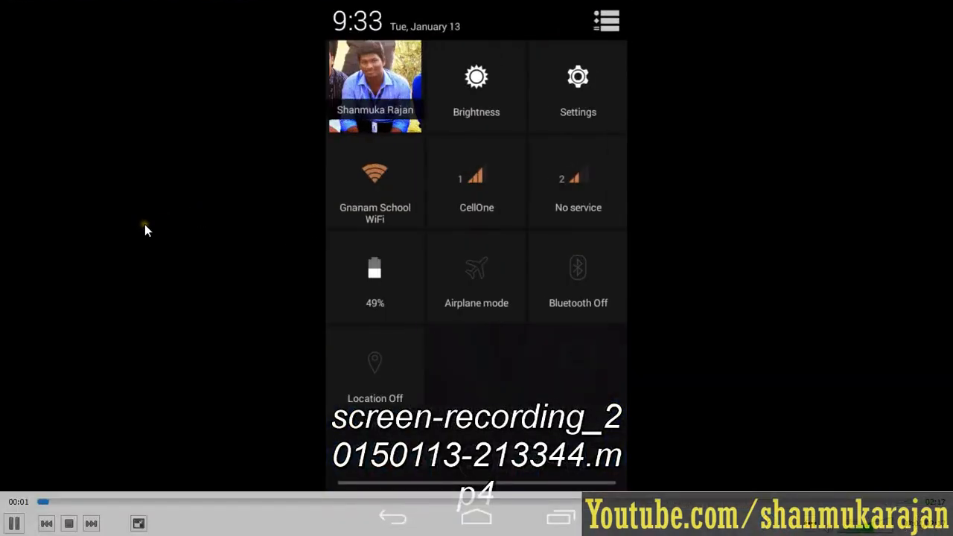
# From the phone's home screen, reach the full apps list and launch ProxyDroid
pyautogui.click(376, 178)
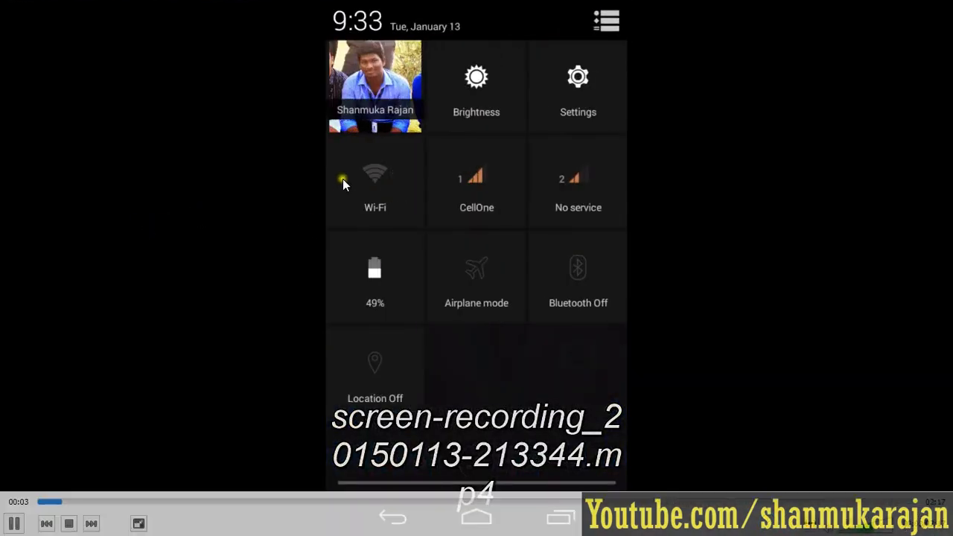
pyautogui.click(375, 179)
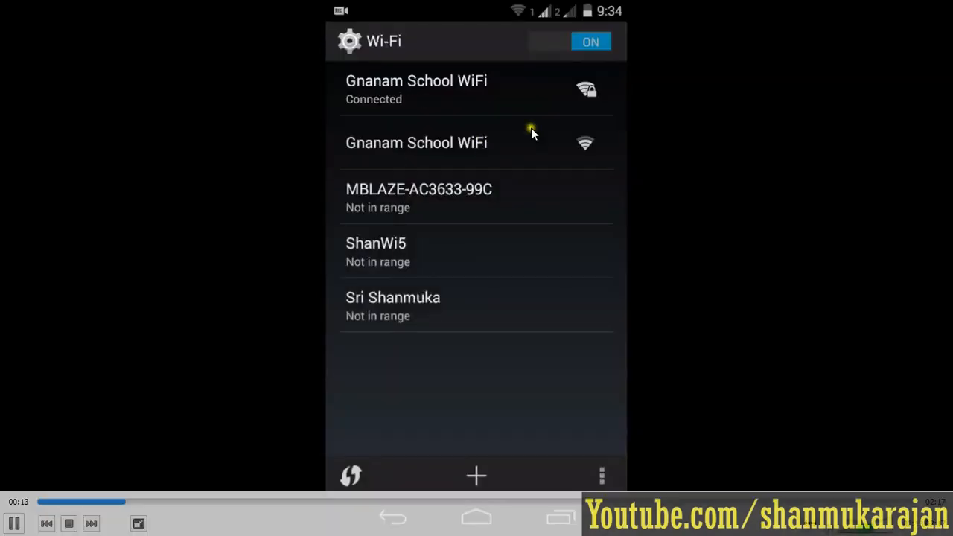
pyautogui.moveTo(469, 89)
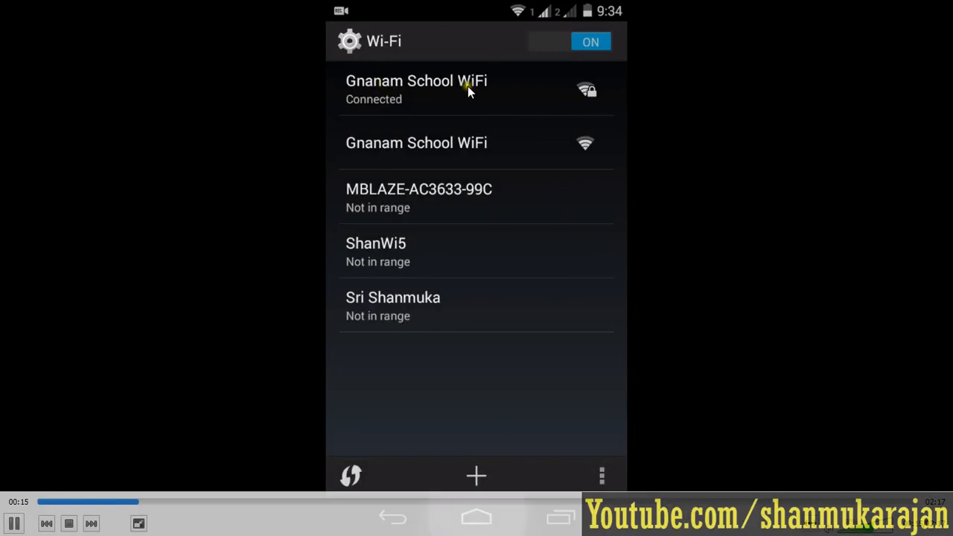
pyautogui.click(477, 516)
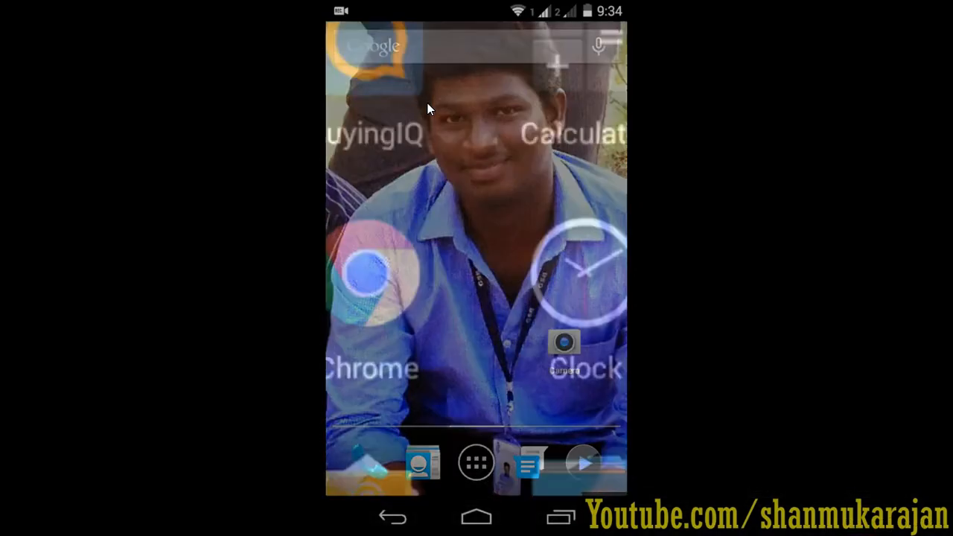
pyautogui.click(477, 461)
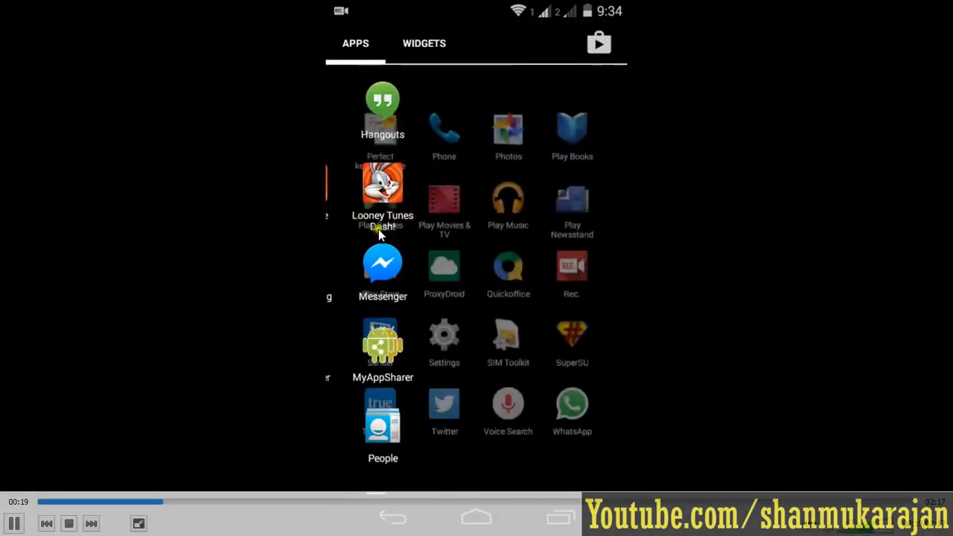
pyautogui.click(443, 268)
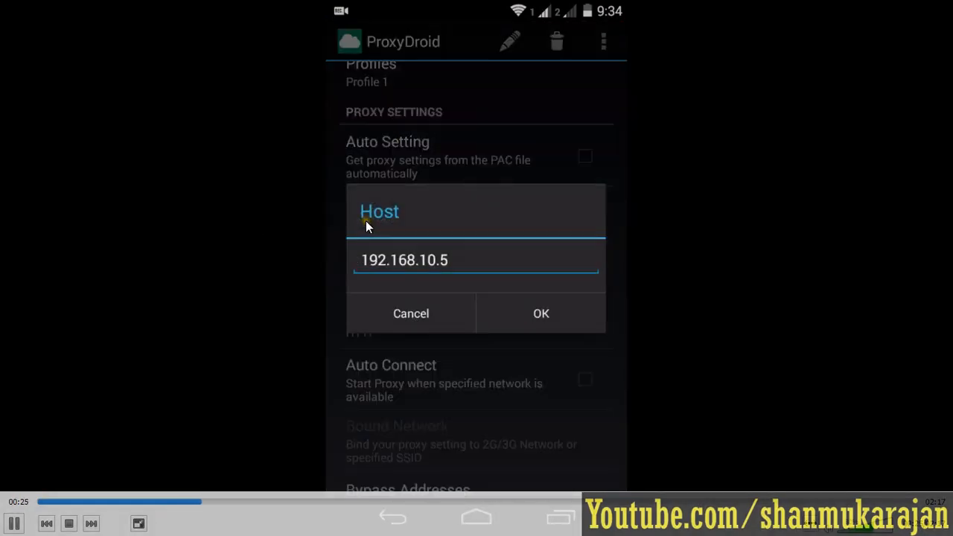
# Set the proxy host to 192.168.10.5 and the port to 8080
pyautogui.click(541, 313)
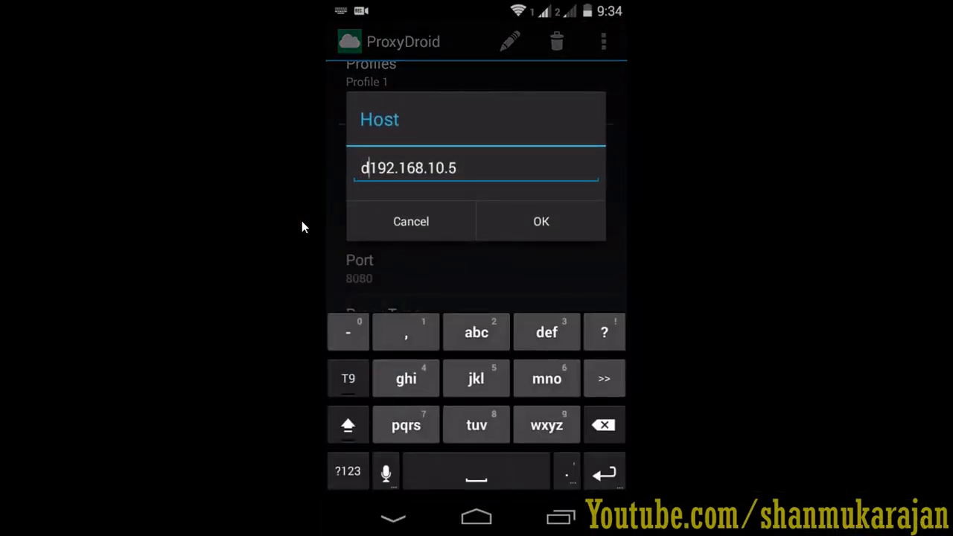
pyautogui.click(541, 221)
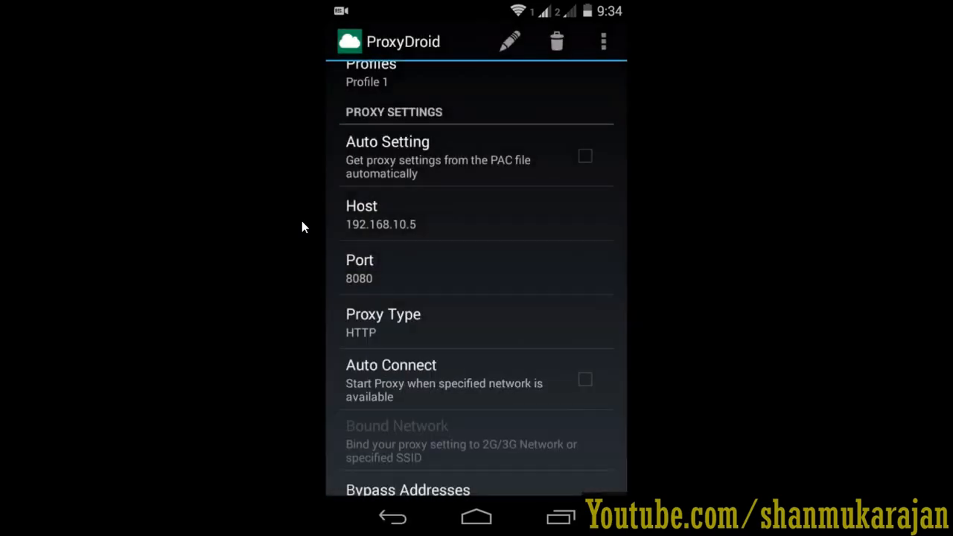
pyautogui.click(361, 268)
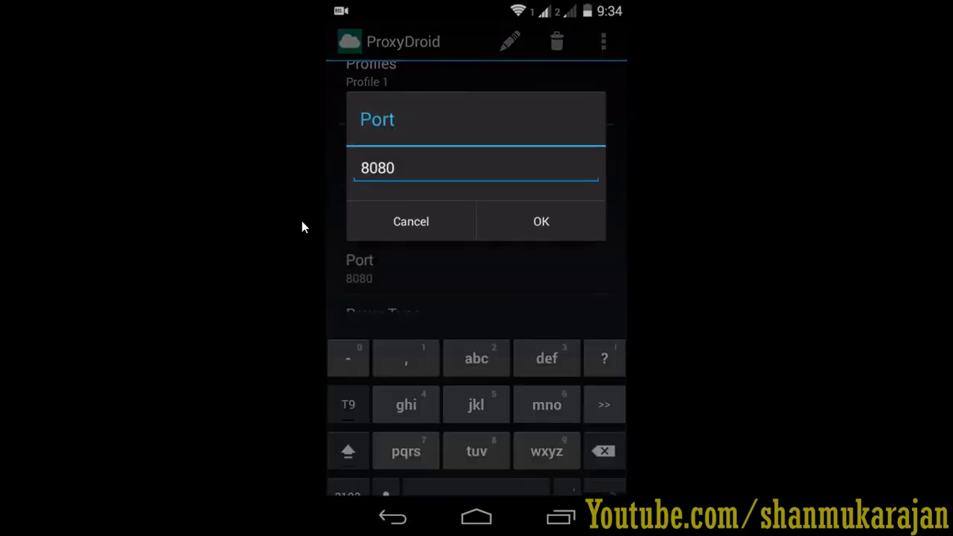
pyautogui.click(541, 220)
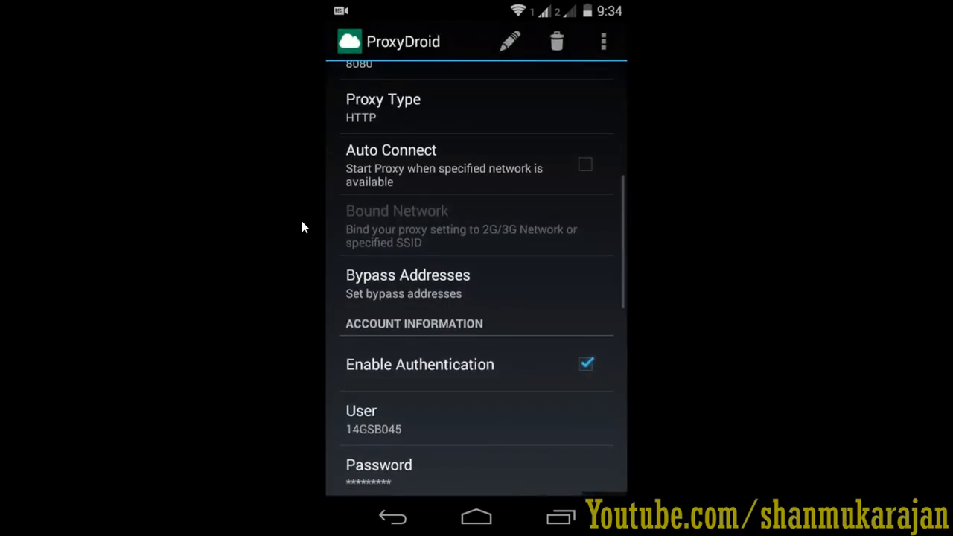
# Enable authentication and enter the proxy username and password
pyautogui.scroll(-3)
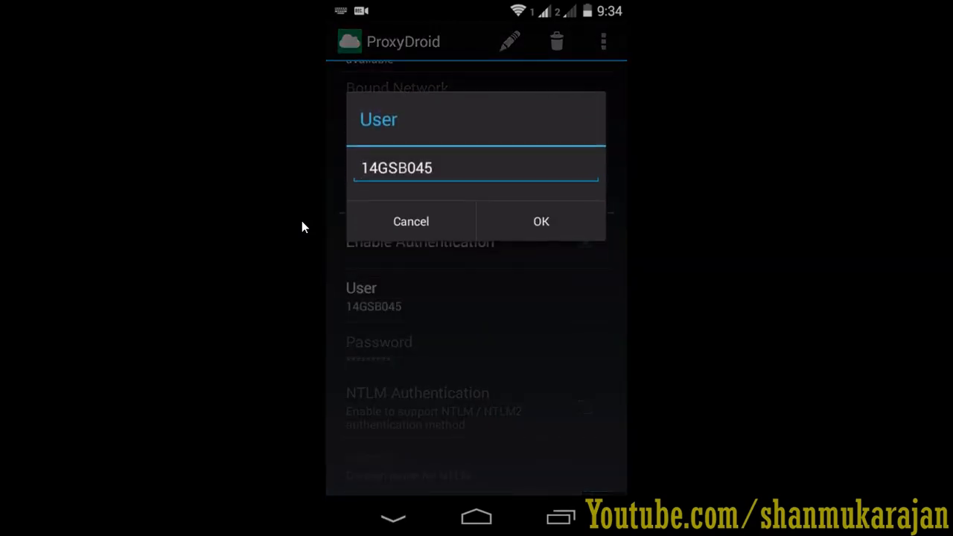
pyautogui.click(542, 220)
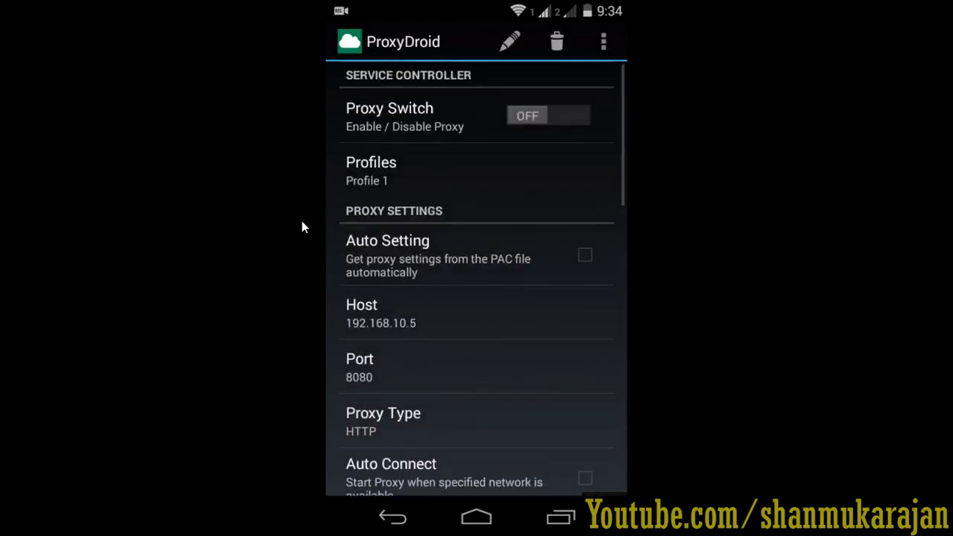
# Switch the Proxy Switch toggle to ON so the HTTP proxy runs
pyautogui.click(548, 115)
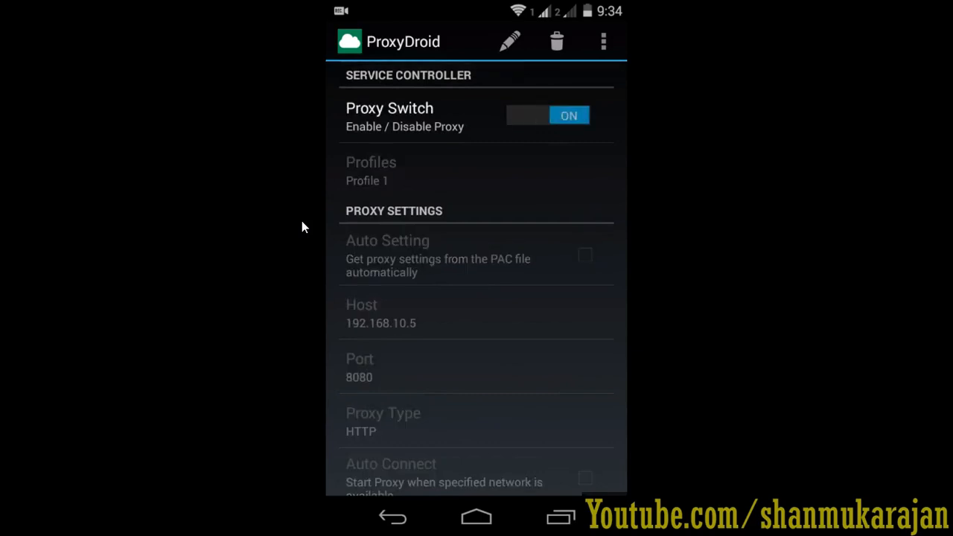
pyautogui.click(548, 117)
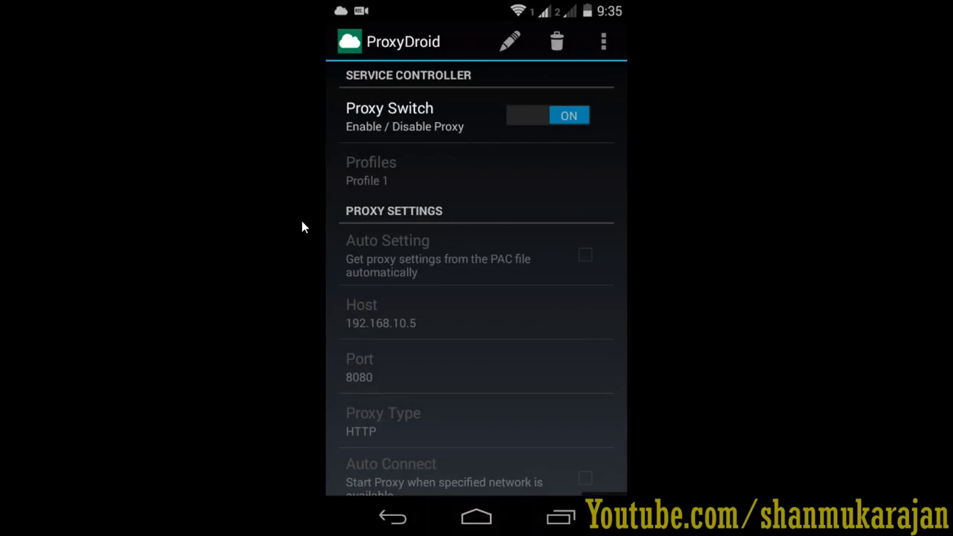
# Return to the home screen and launch WhatsApp from the apps list
pyautogui.click(476, 516)
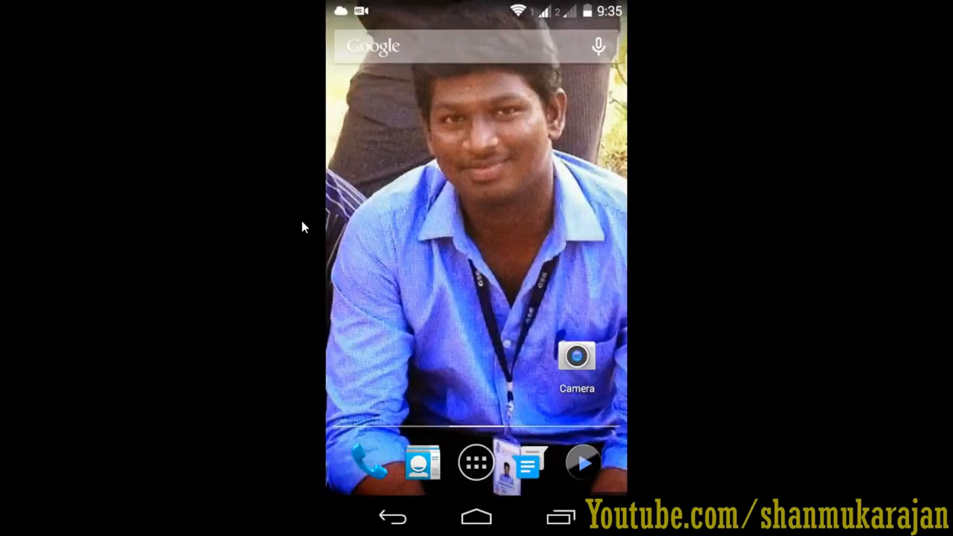
pyautogui.click(476, 462)
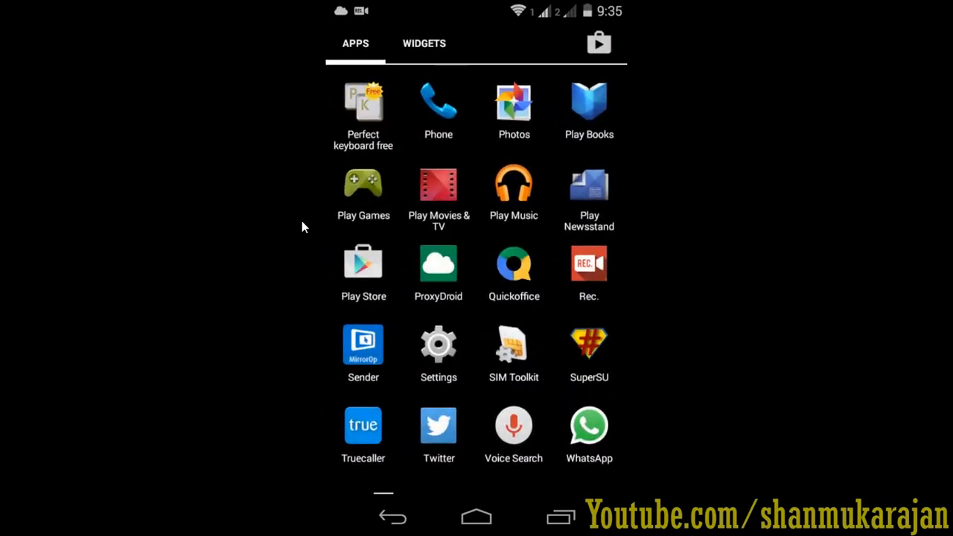
pyautogui.click(590, 425)
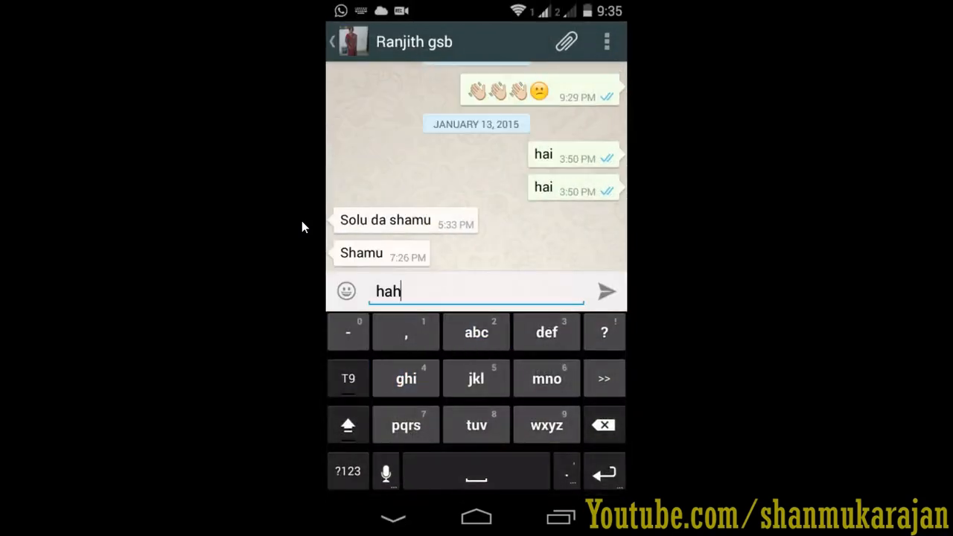
# Send the chat messages 'hai da', 'hw r u' and the goodbye 'by'
pyautogui.click(606, 290)
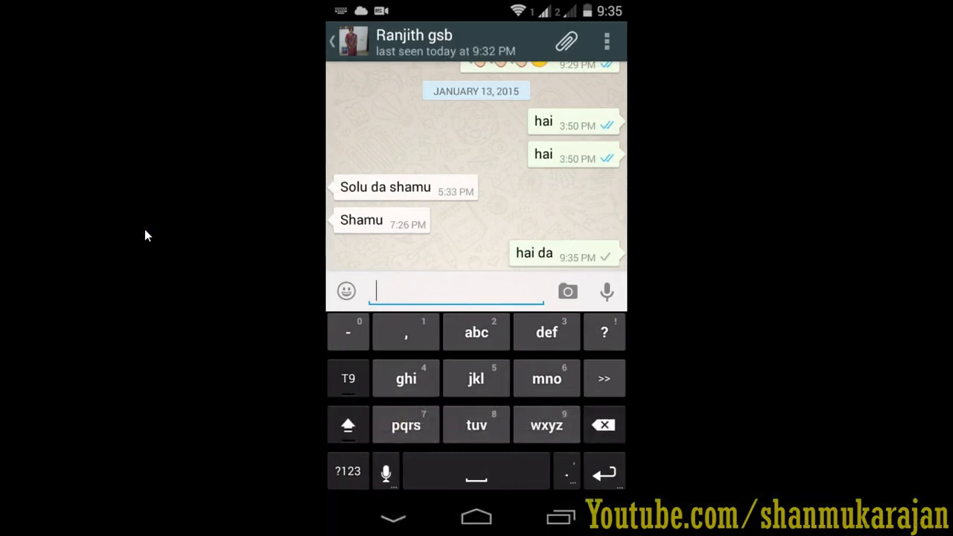
pyautogui.write('hw r u')
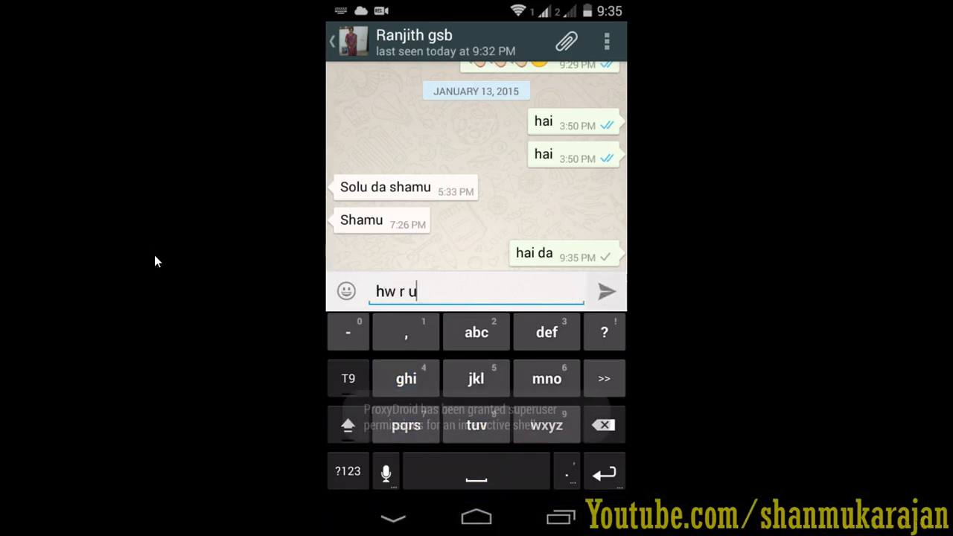
pyautogui.click(604, 290)
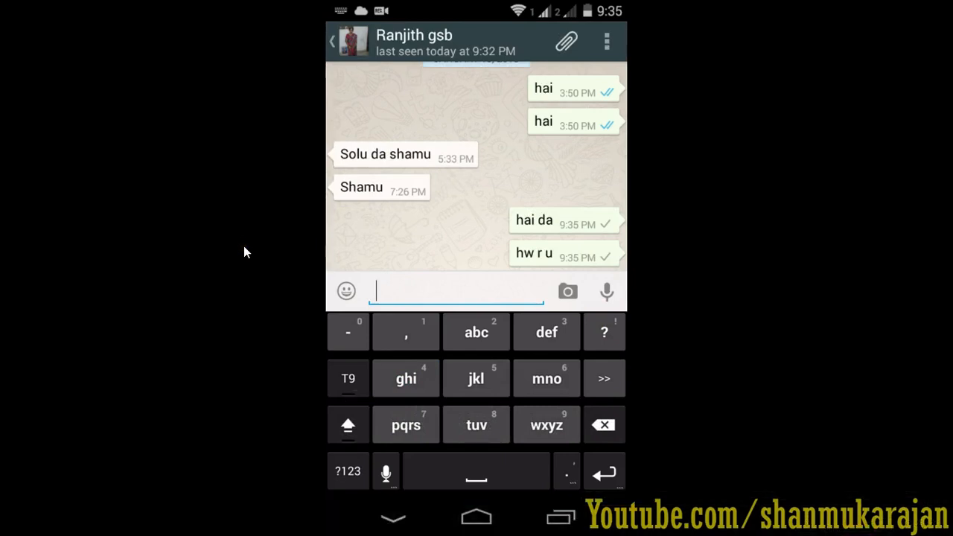
pyautogui.write('by')
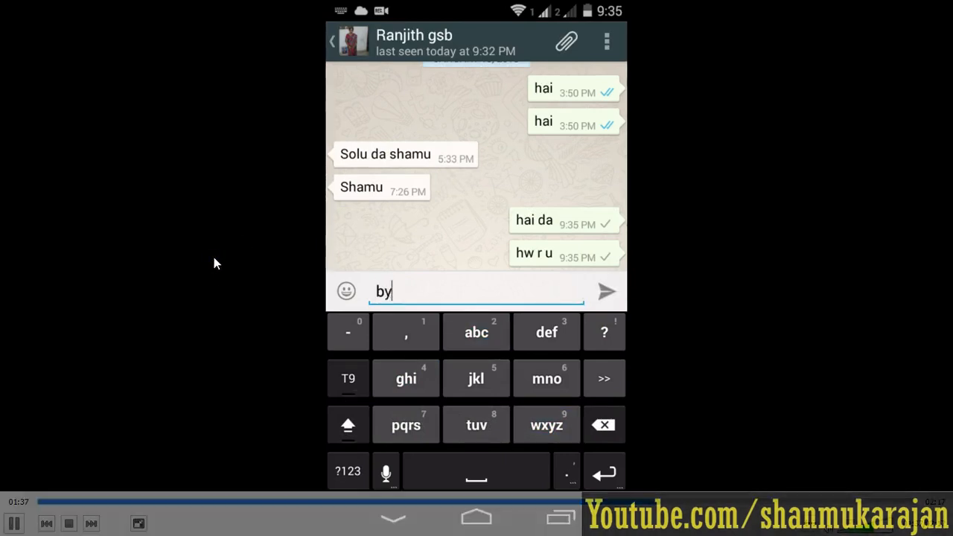
pyautogui.click(607, 290)
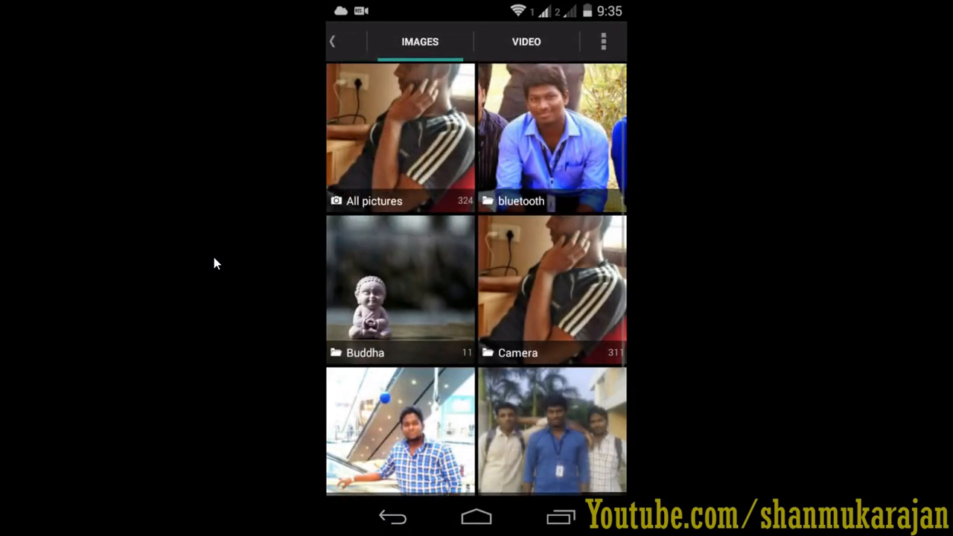
# Send the gallery photo of the man in the blue shirt, then show the recent apps overview
pyautogui.click(551, 137)
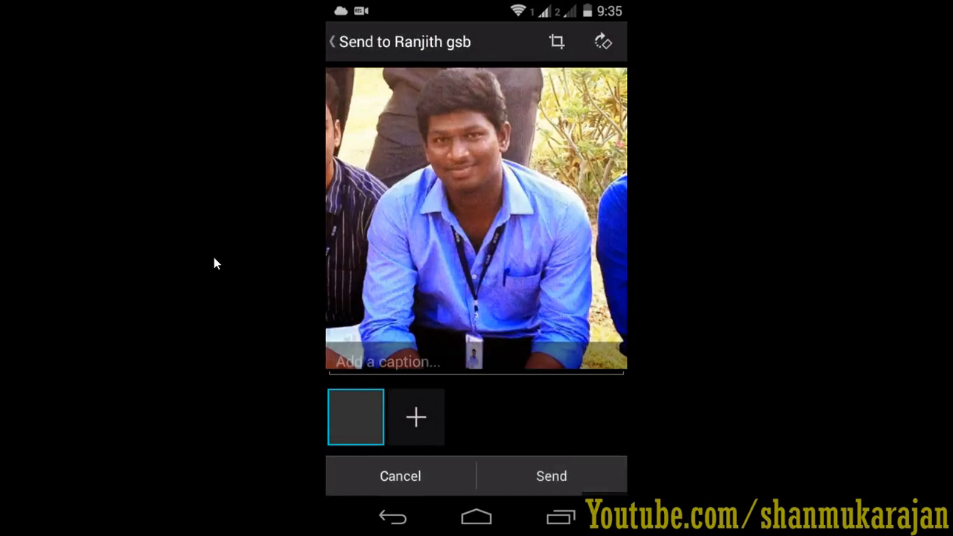
pyautogui.click(551, 476)
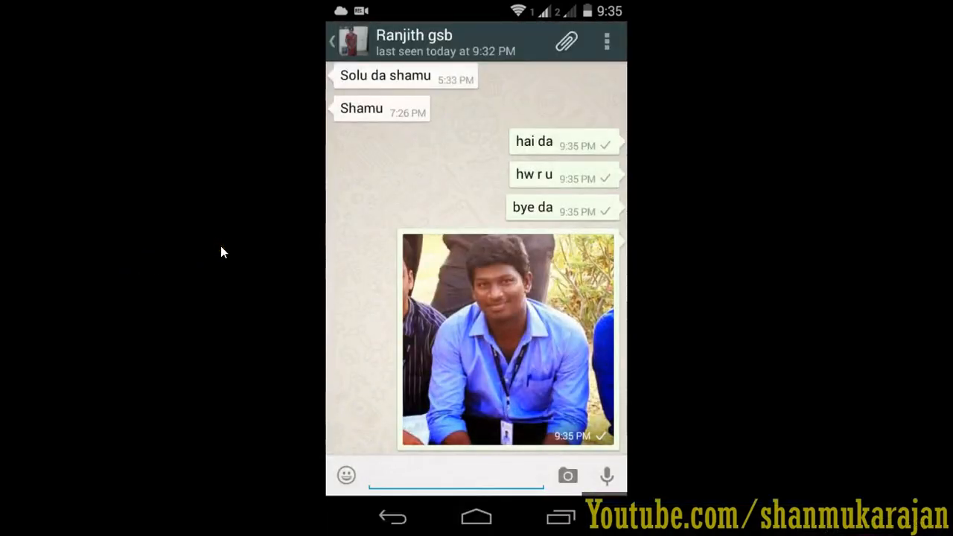
pyautogui.moveTo(296, 265)
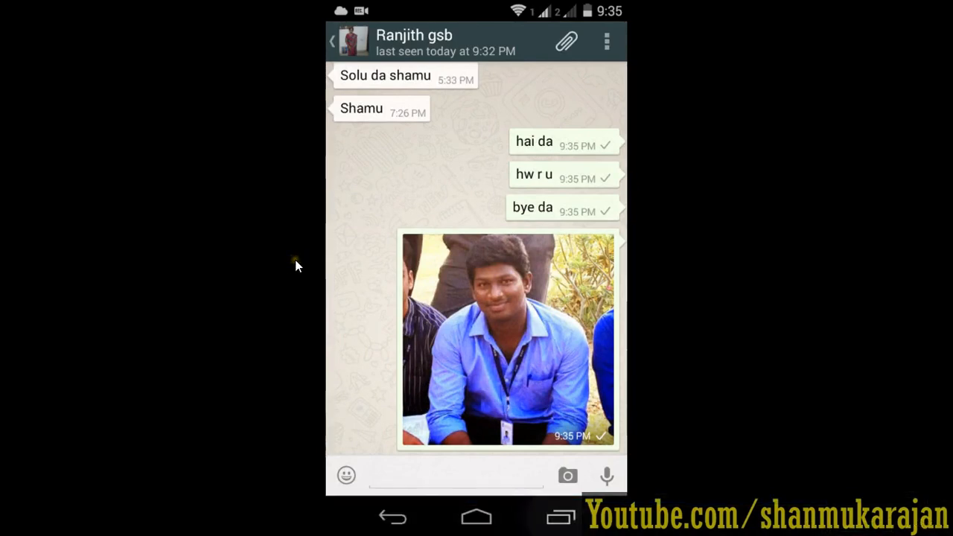
pyautogui.click(559, 515)
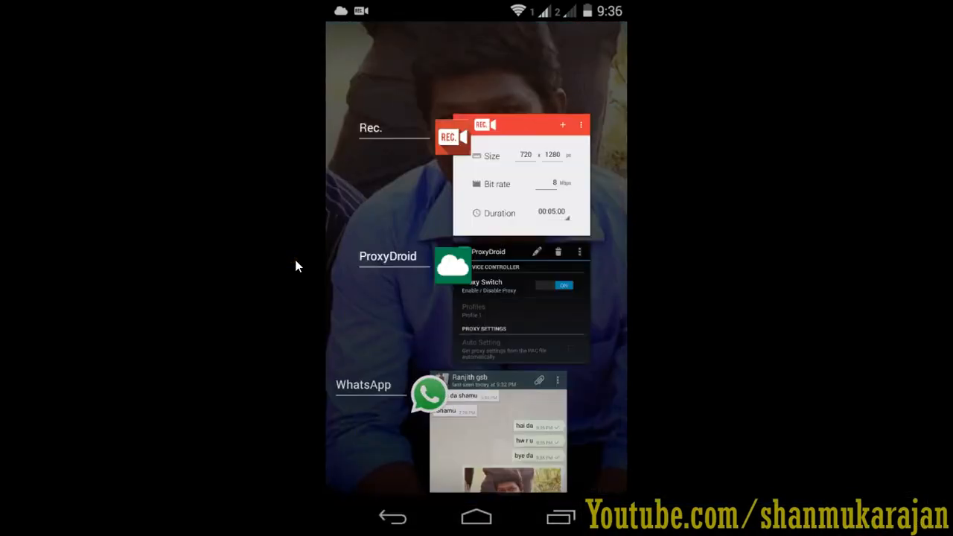